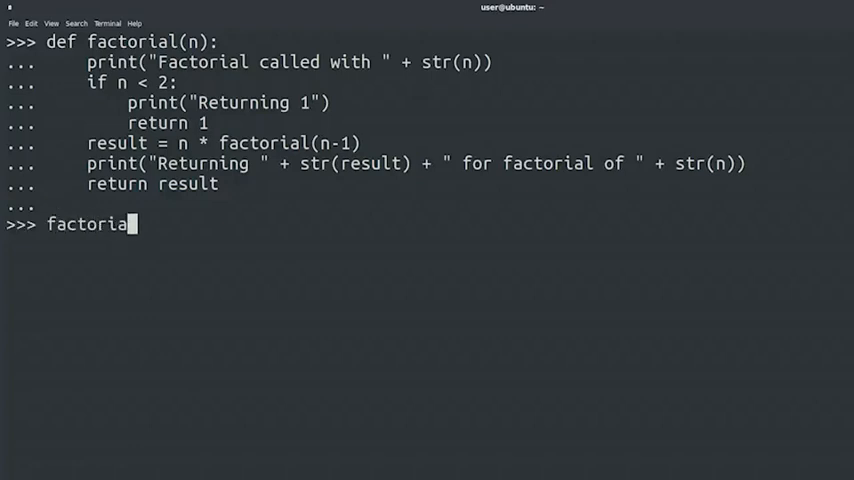
{"action": "type", "text": "(4)"}
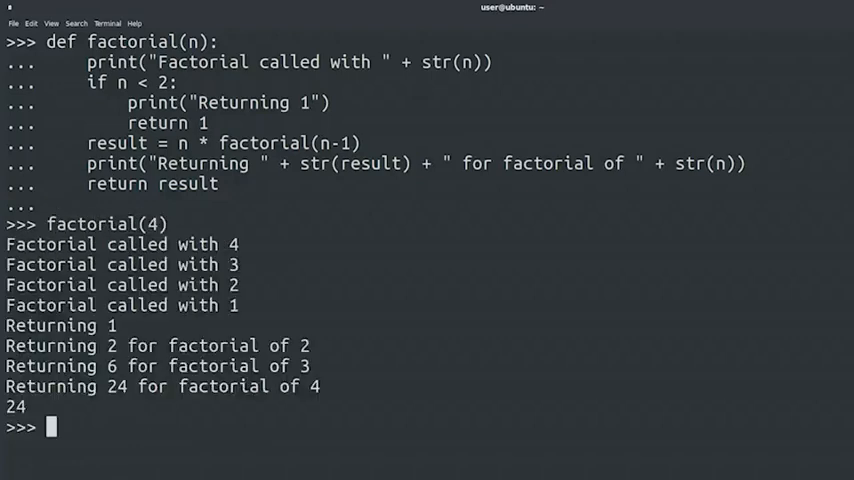